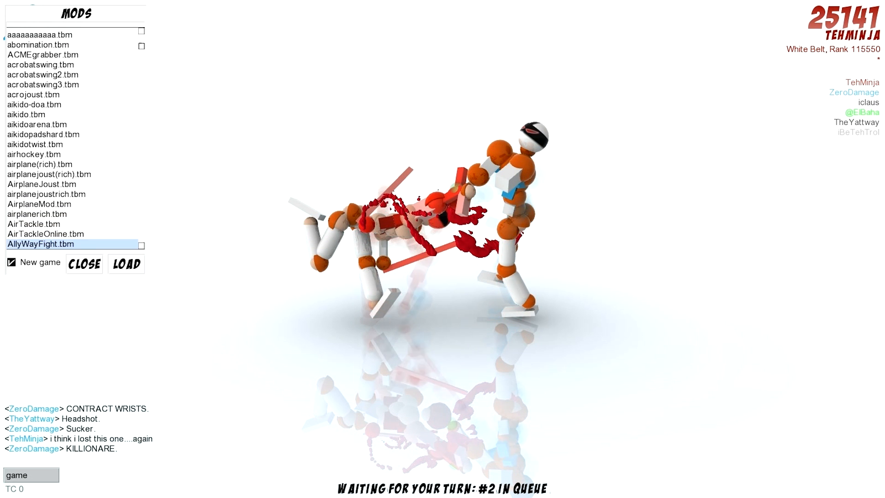
Scroll the Mods list to the A entries and select AnimeSword.tbm.
scroll("down", 3)
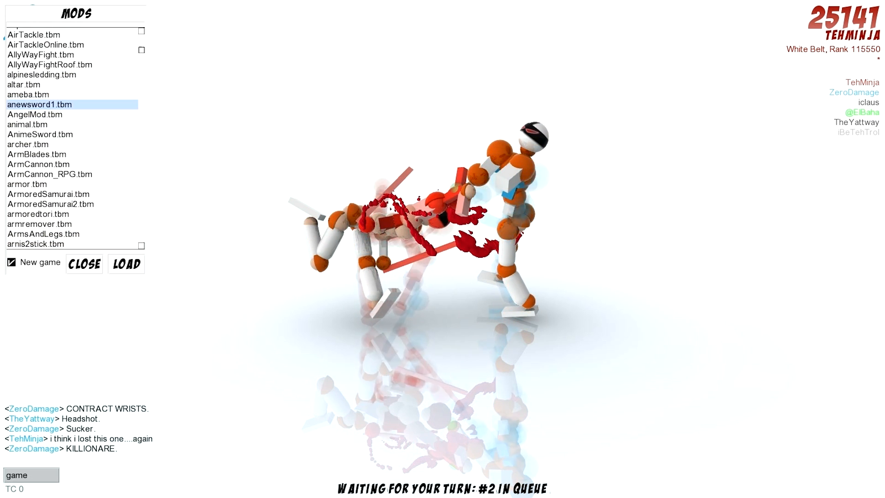
left_click(40, 133)
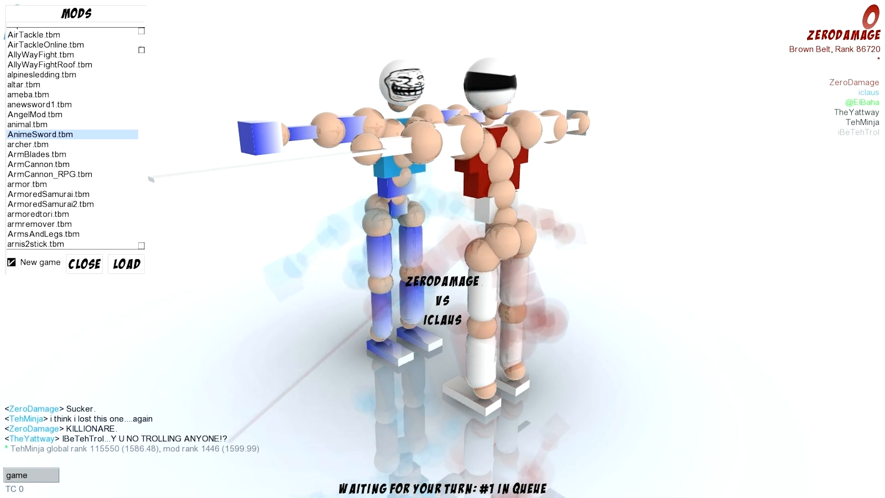
left_click(127, 264)
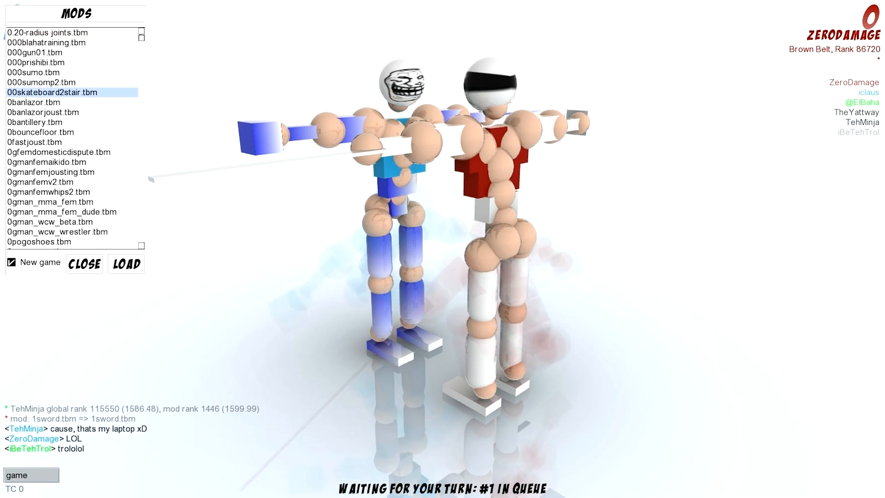
left_click(60, 212)
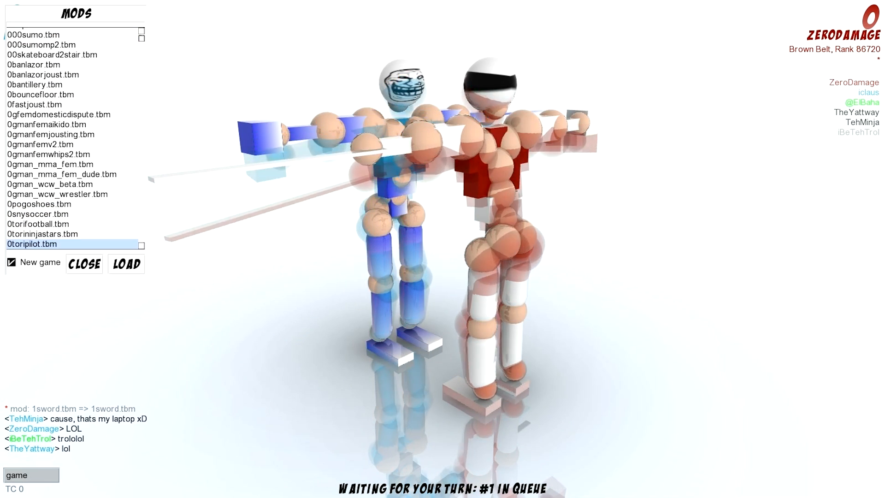
scroll("down", 3)
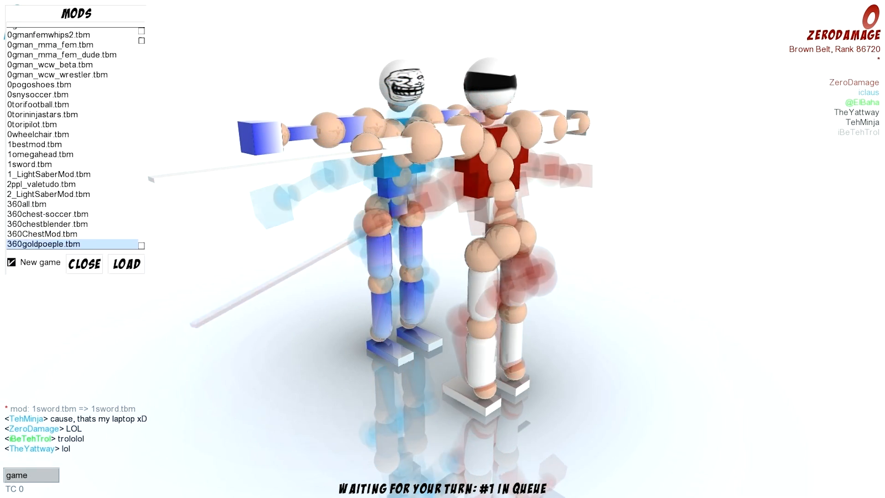
scroll("down", 3)
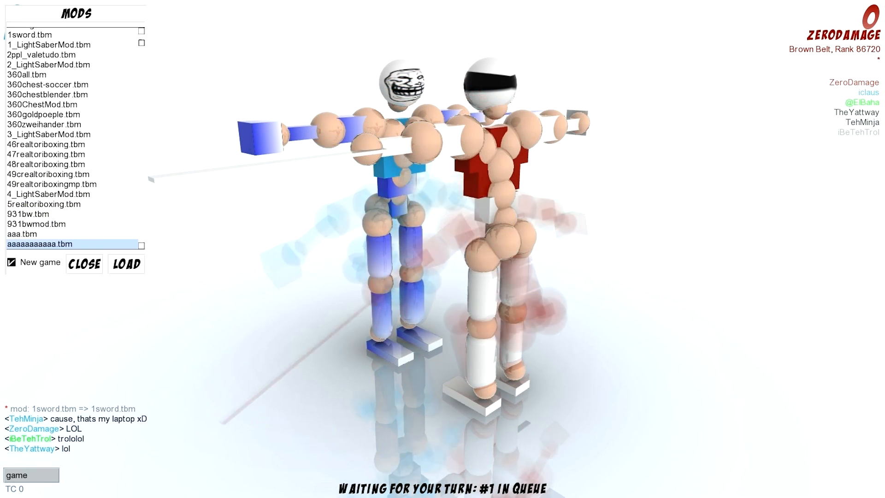
scroll("down", 3)
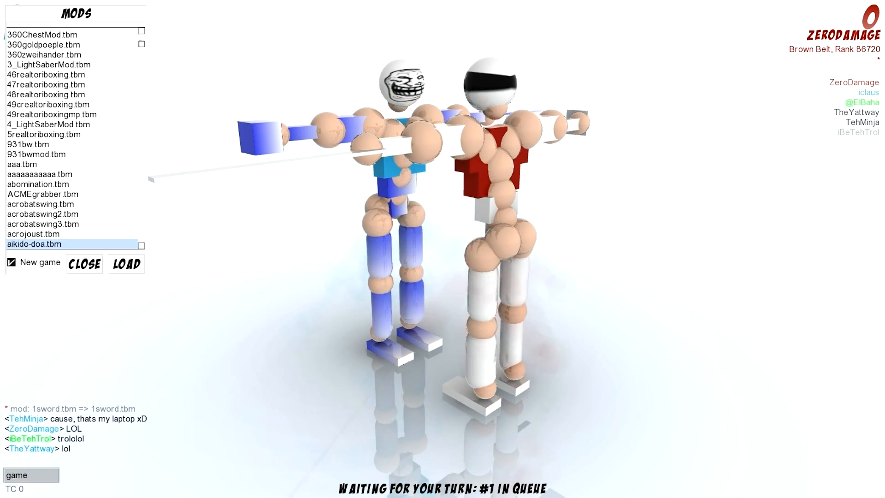
scroll("down", 3)
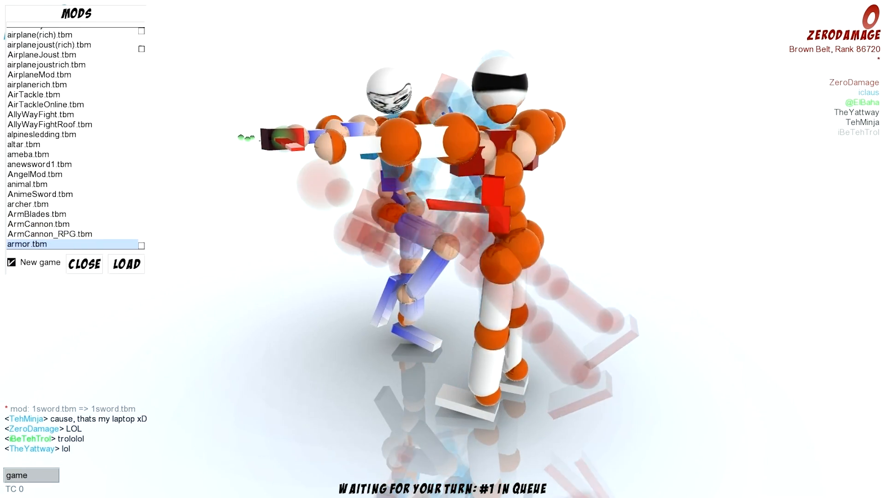
left_click(84, 263)
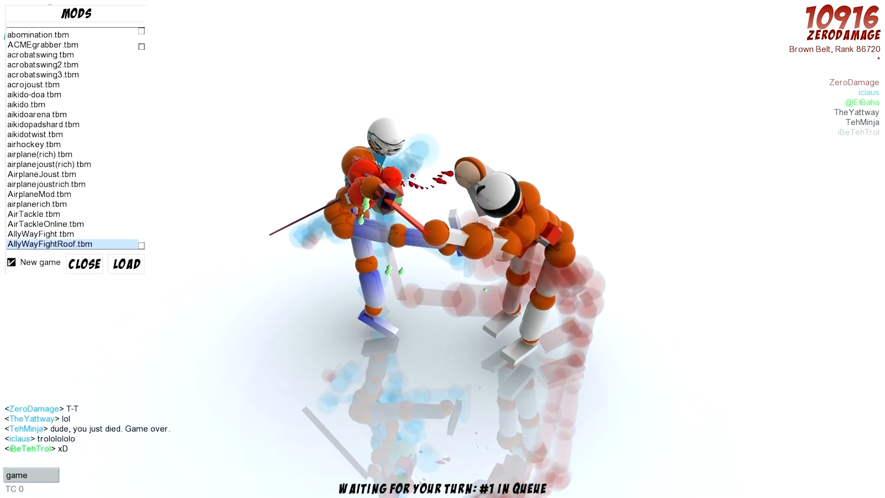
Scroll the Mods list into the B entries and select brute_hammers.tbm.
scroll("down", 3)
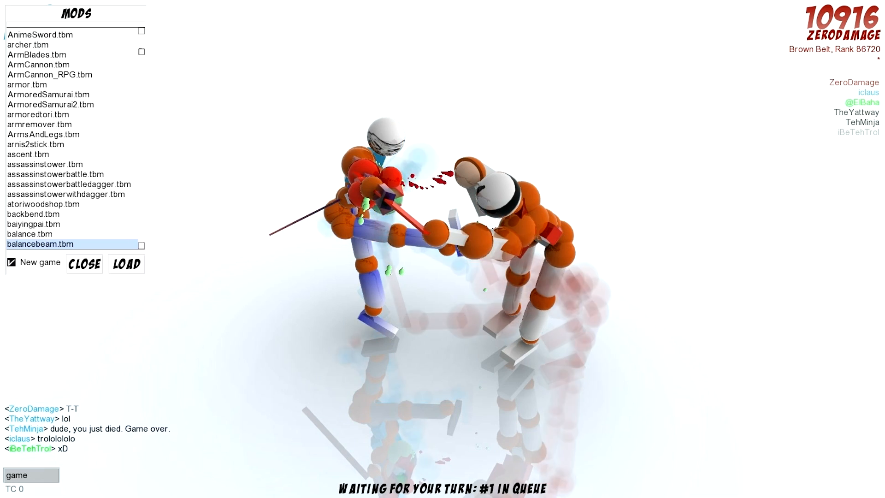
scroll("down", 3)
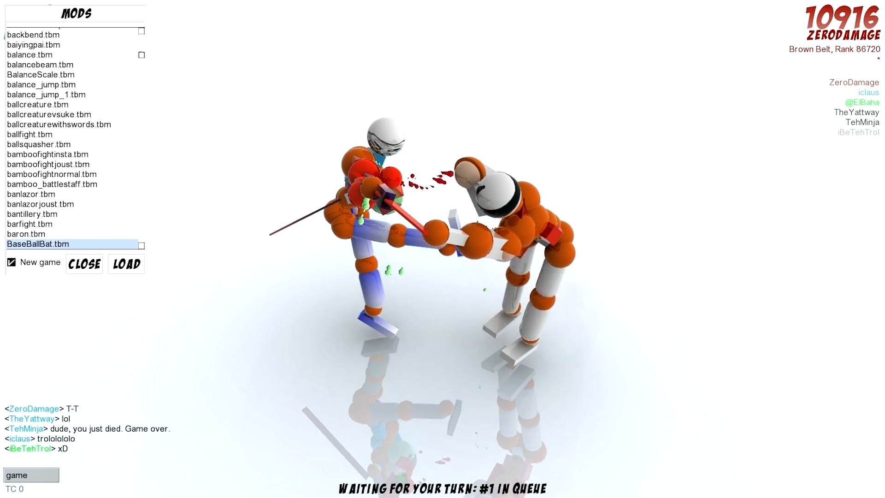
scroll("down", 3)
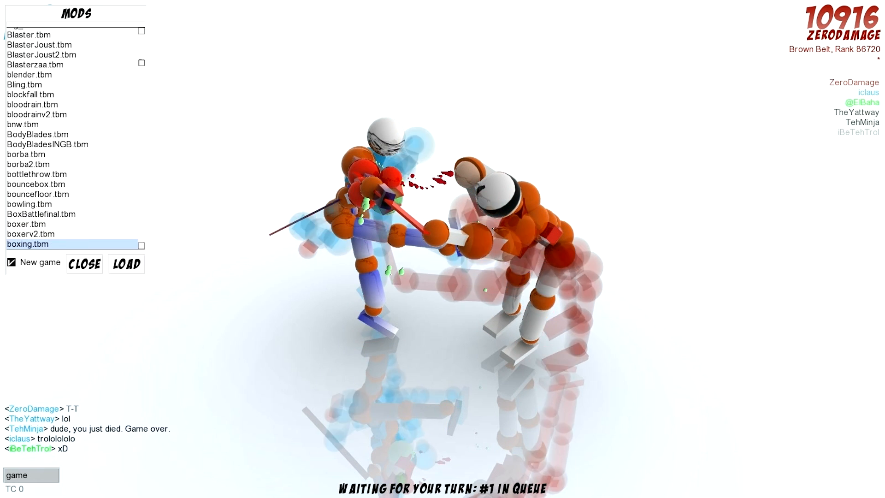
scroll("down", 3)
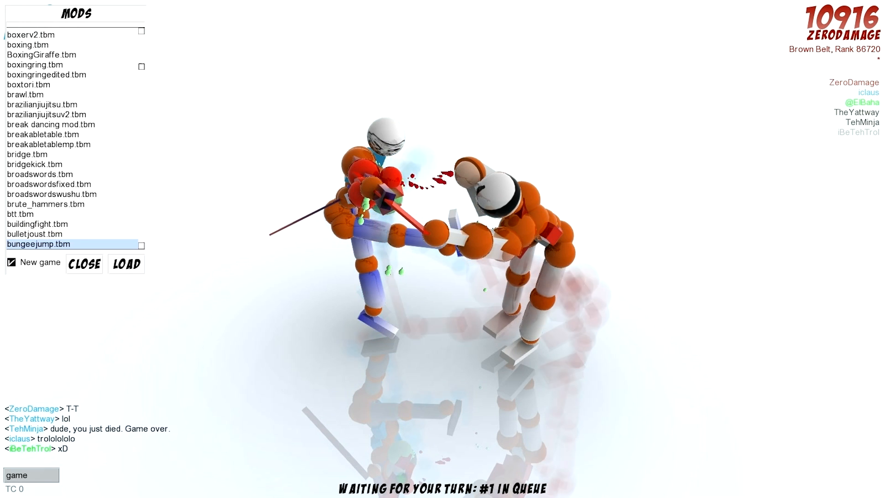
left_click(45, 204)
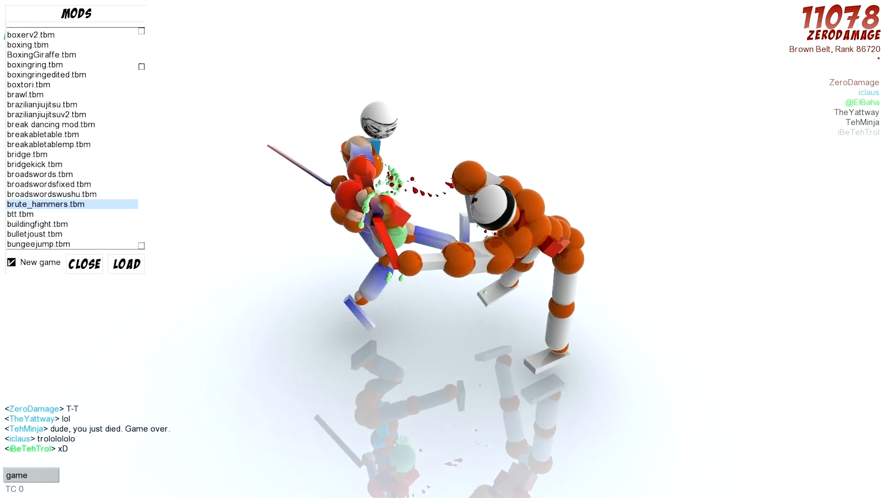
left_click(48, 184)
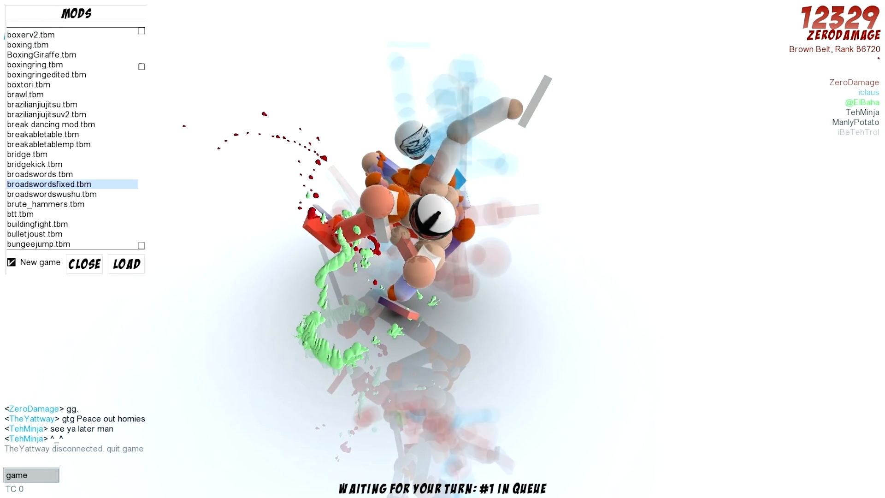
Save the finished fight iclaus won as the viciousSwords replay.
left_click(84, 264)
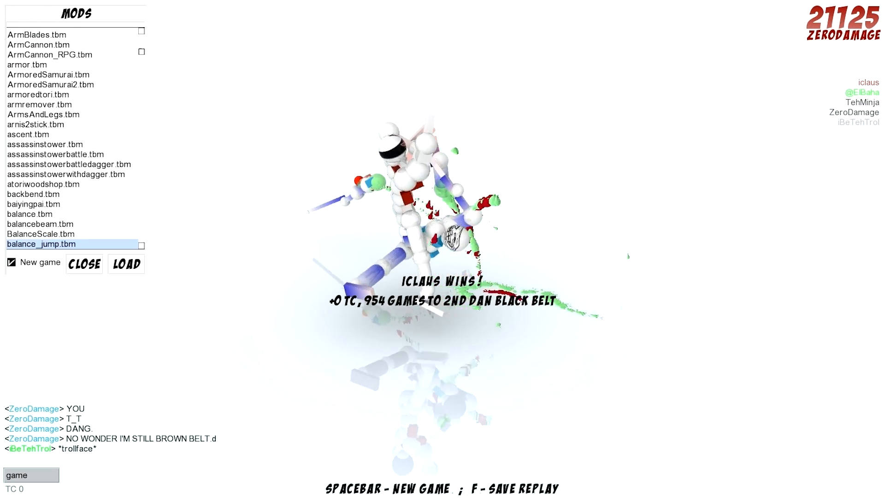
key("space")
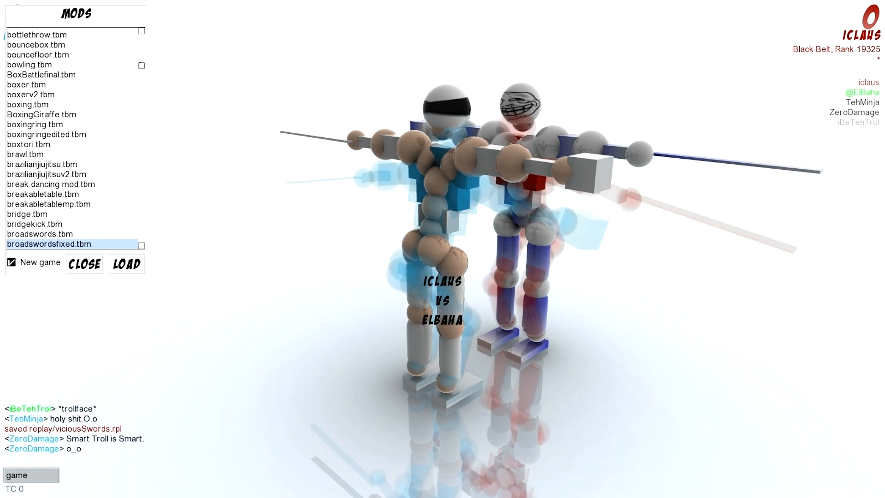
Load broadswordsfixed.tbm and send the chat message 'I suck at this'.
left_click(125, 264)
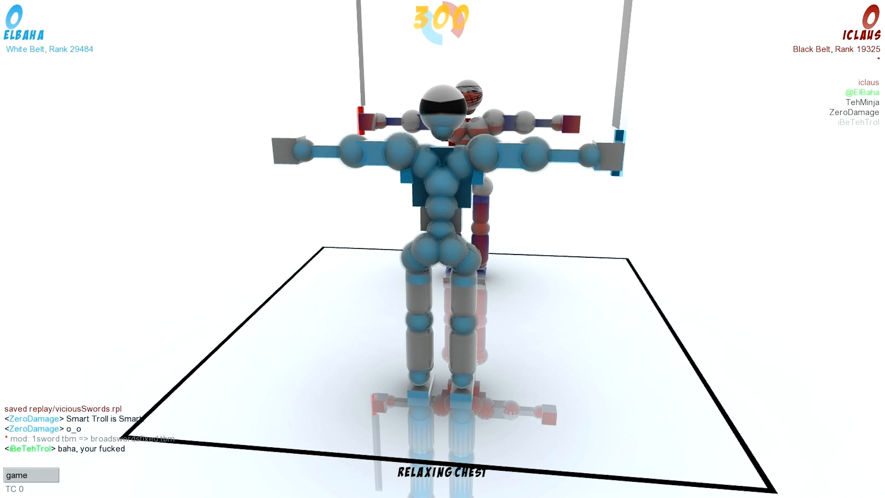
type("I suck at this")
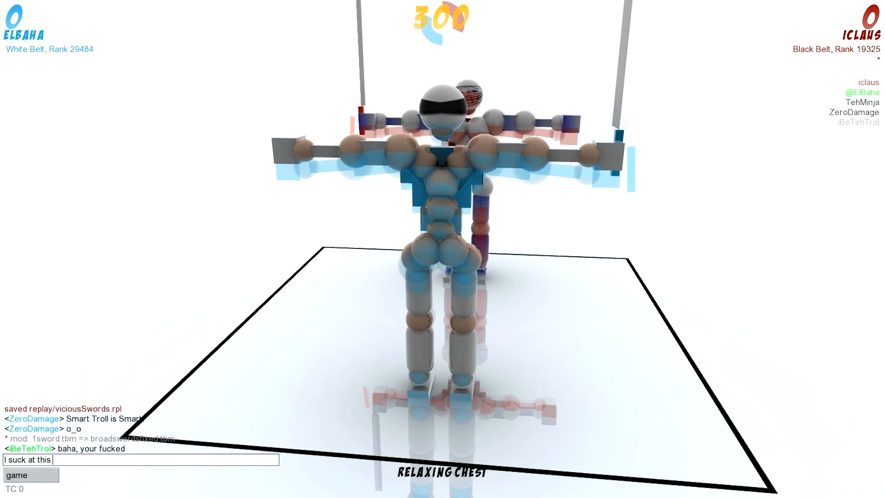
key("Return")
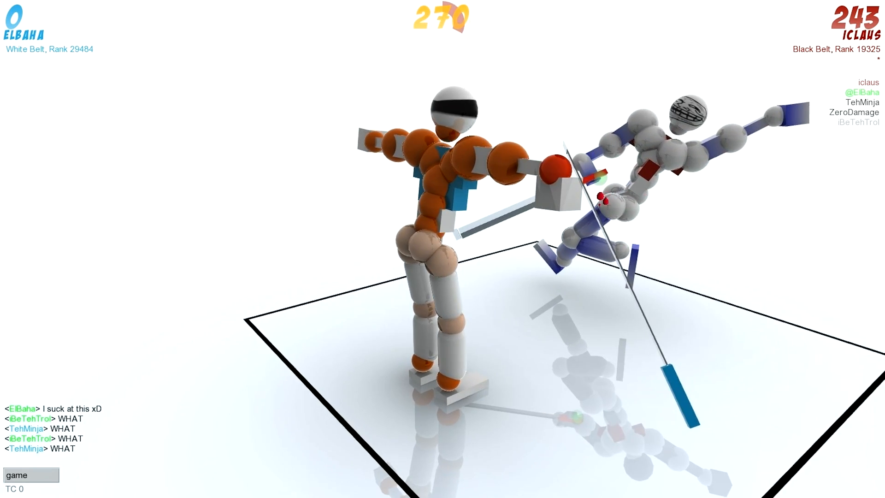
Send chat messages 'How did I drop my' and the follow-up 'how'.
type("Hw")
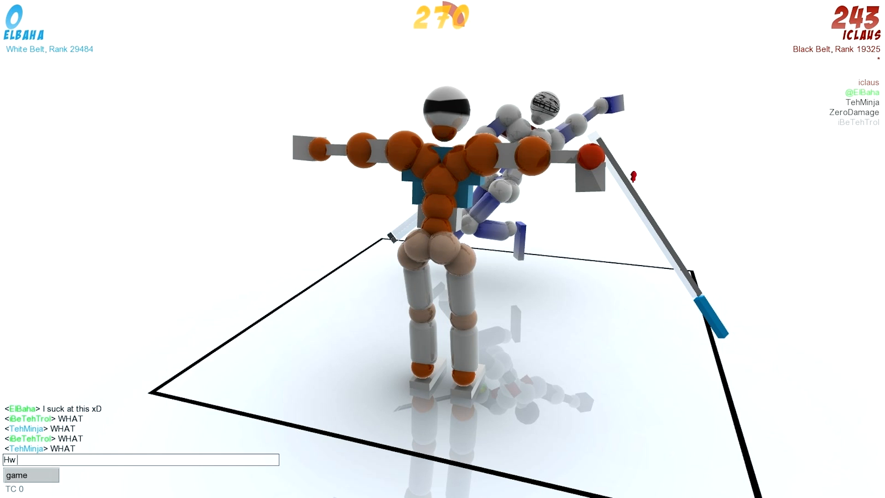
type("How did I drop my")
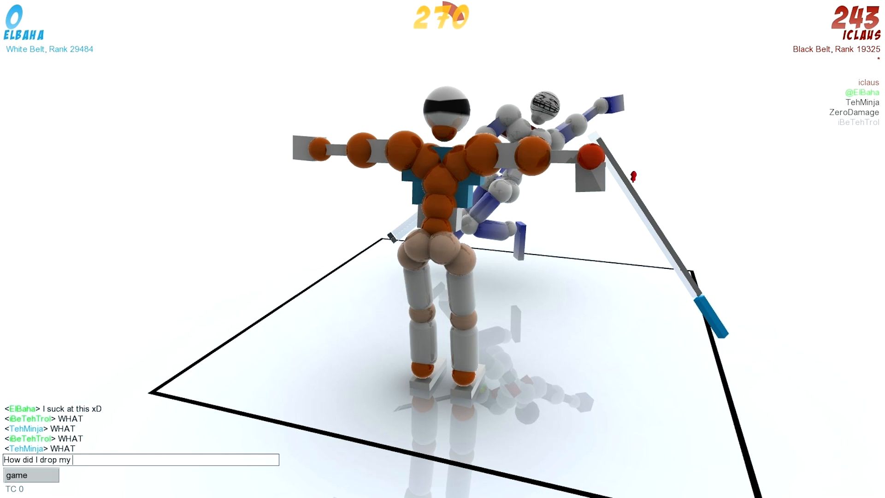
key("Return")
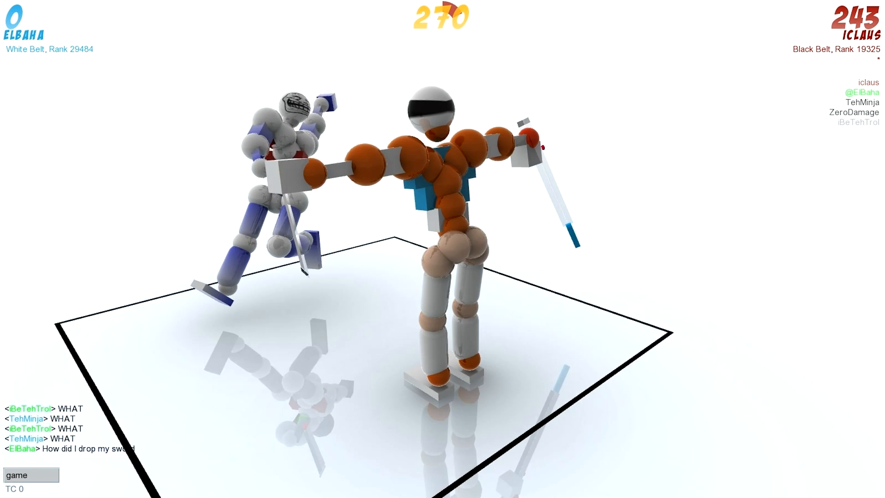
type("how")
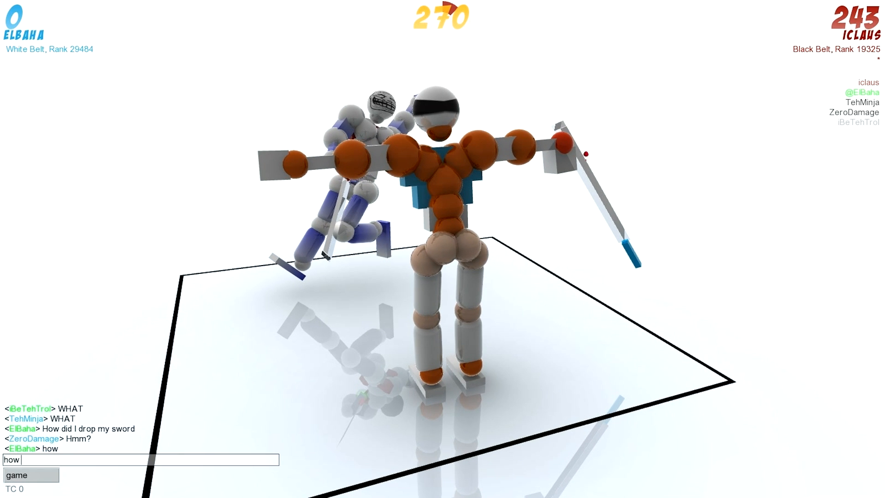
key("Return")
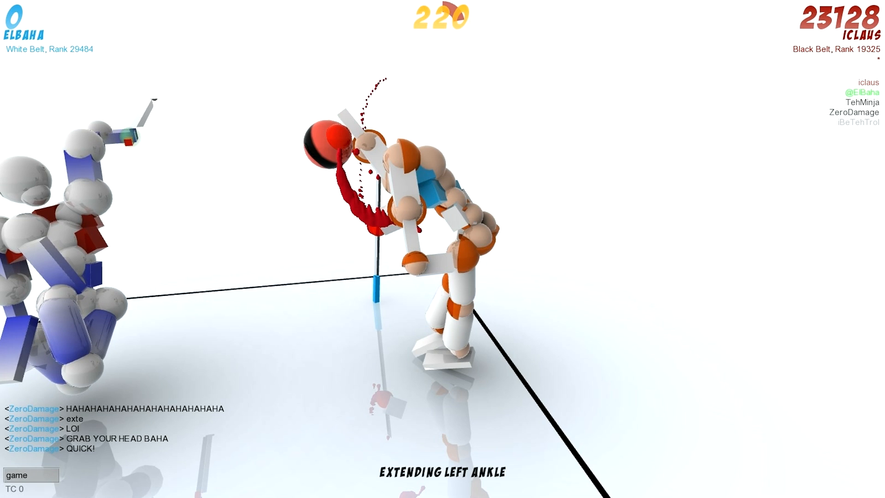
Start a chat message 'I'mma tr' before leaving the match for the Replays list.
type("I'mma tr")
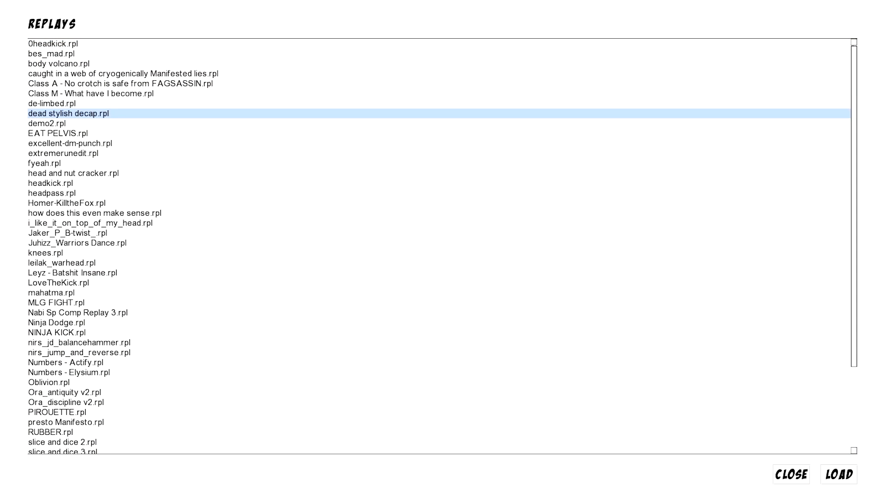
Load and play the Ninja Dodge replay, then return to the Replays list.
left_click(56, 332)
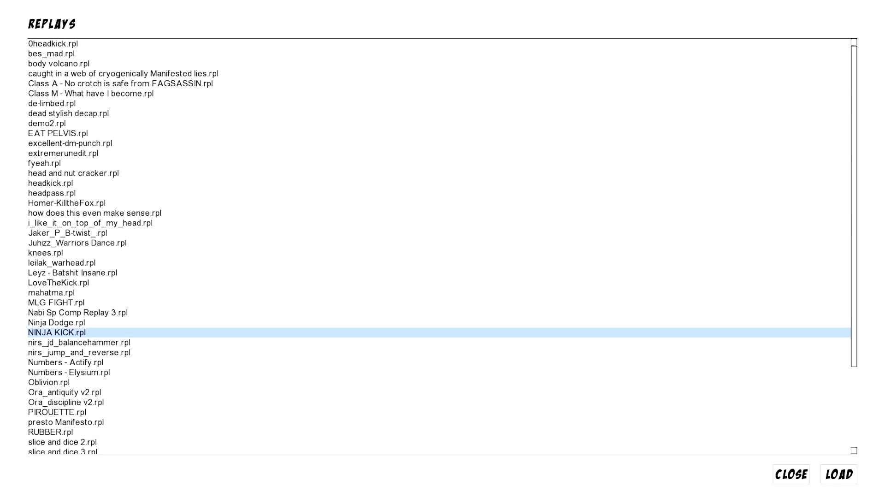
left_click(838, 474)
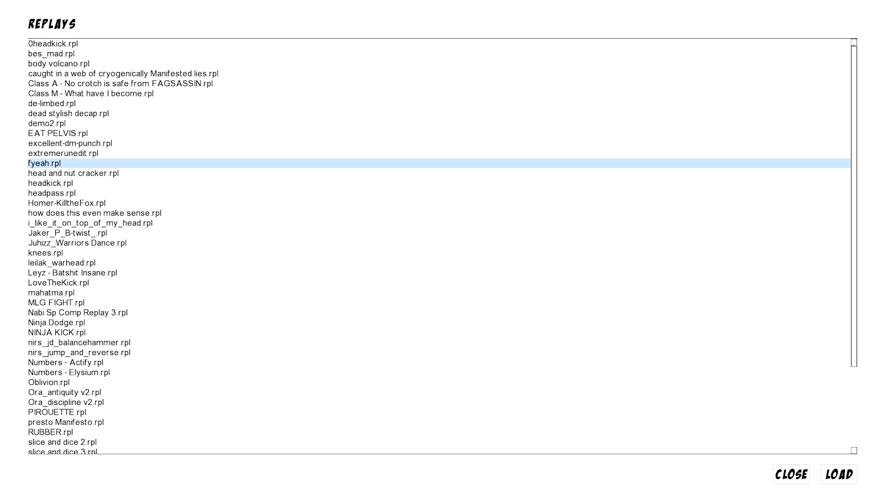
left_click(837, 474)
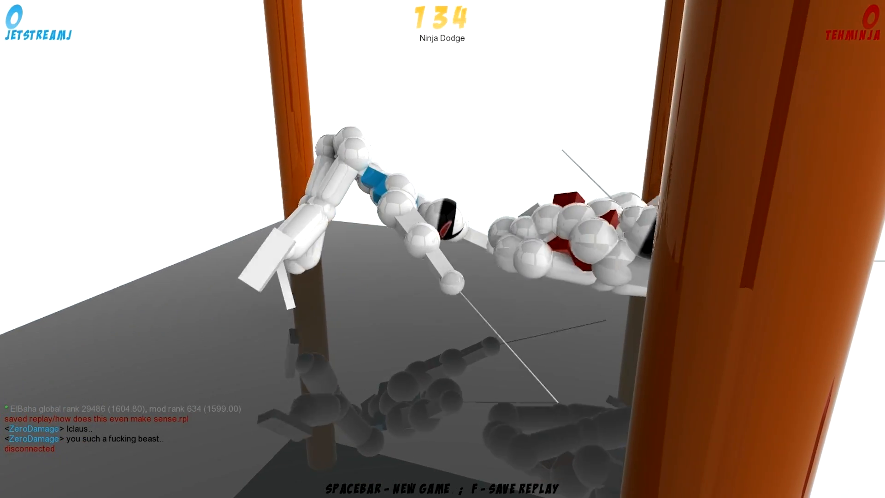
key("space")
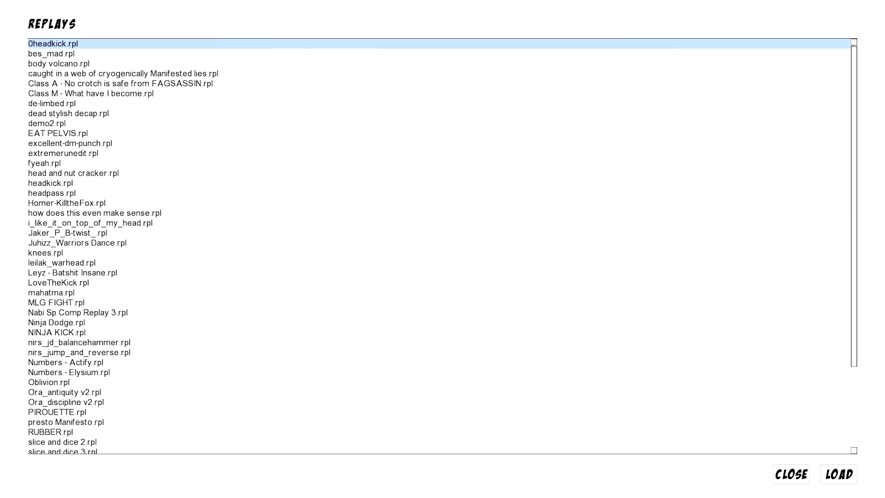
Play the NINJA KICK replay, then load LoveTheKick for playback.
left_click(56, 332)
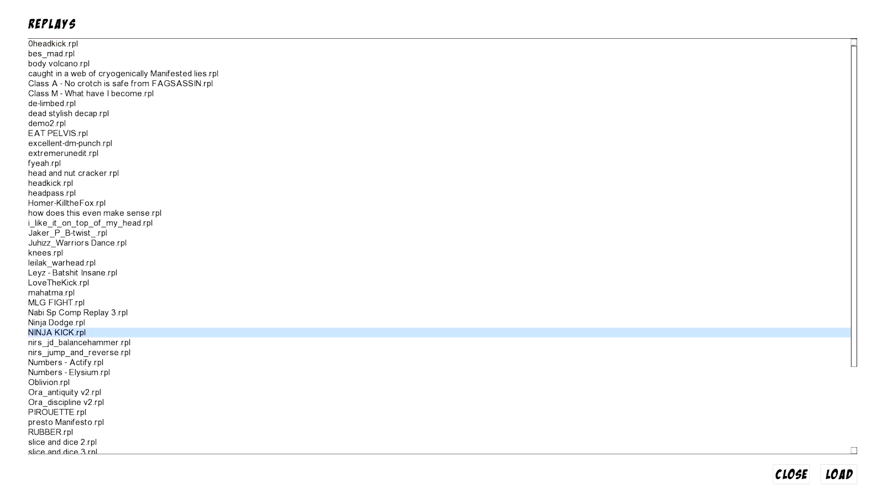
left_click(838, 474)
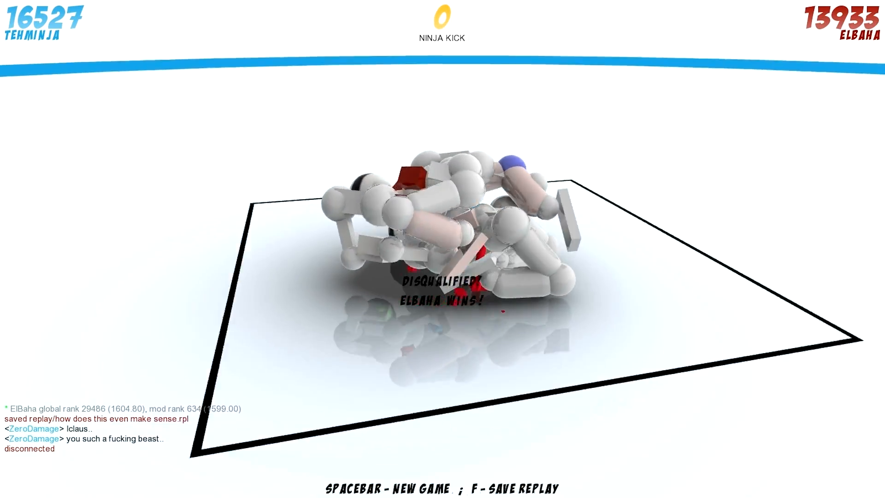
key("space")
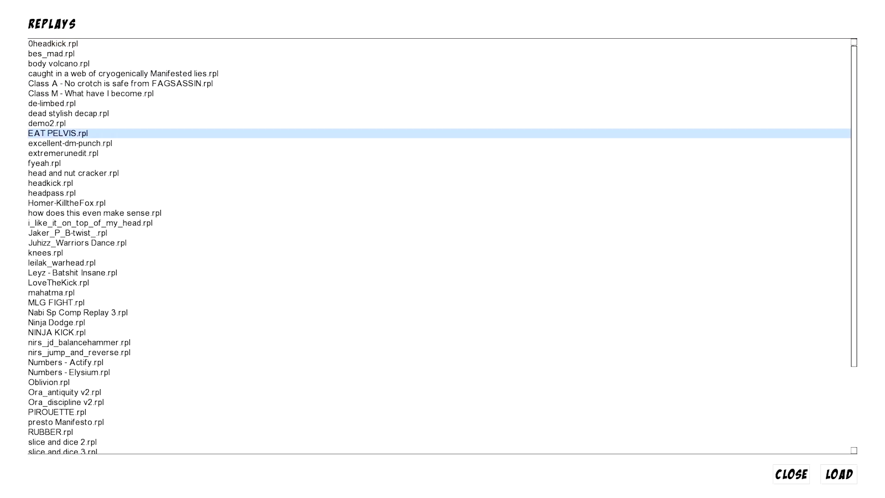
left_click(56, 302)
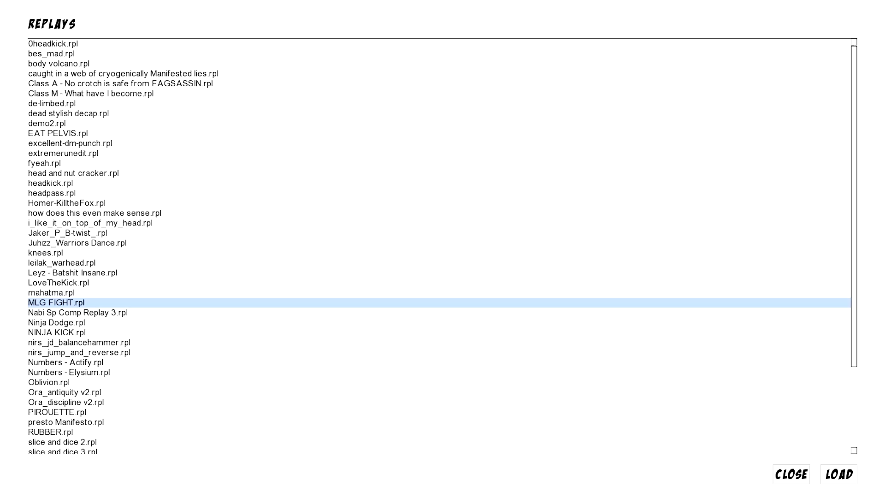
left_click(838, 474)
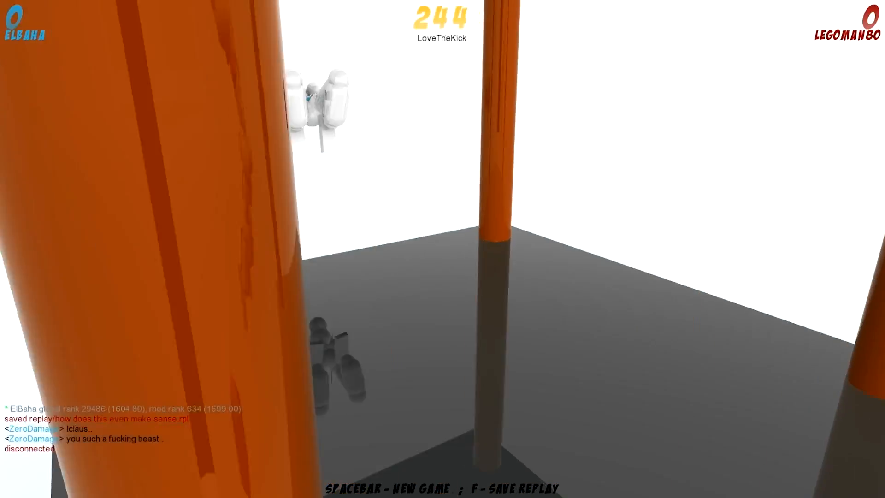
Leave the LoveTheKick playback and close the Replays list back to the main menu.
key("space")
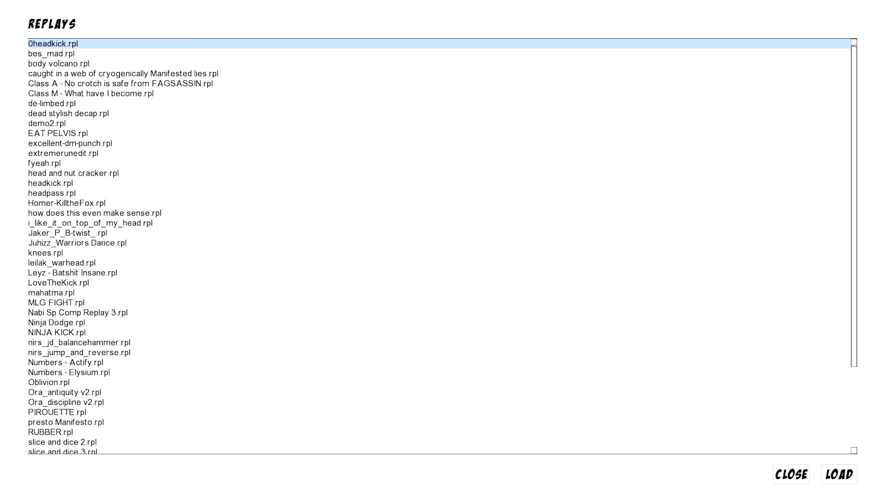
left_click(839, 474)
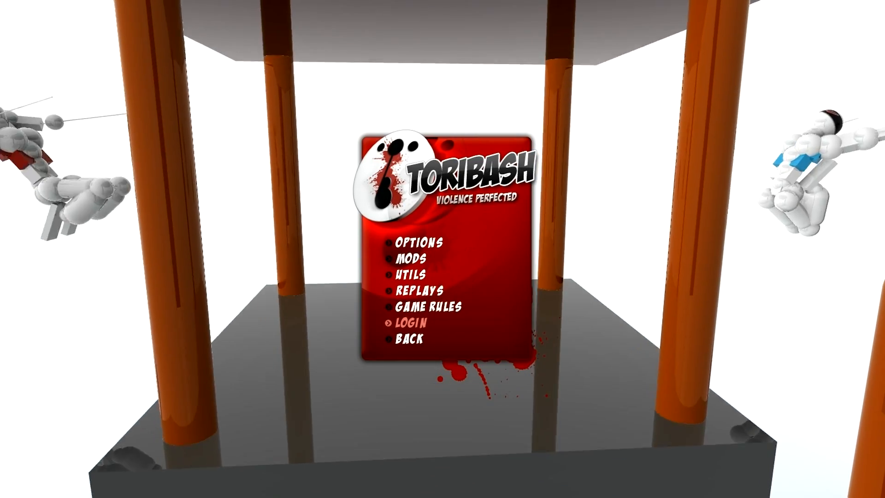
left_click(419, 289)
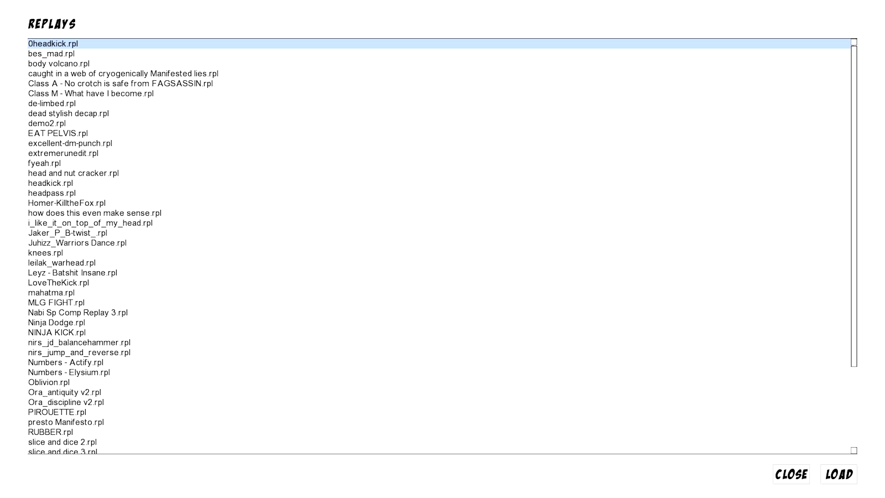
left_click(63, 154)
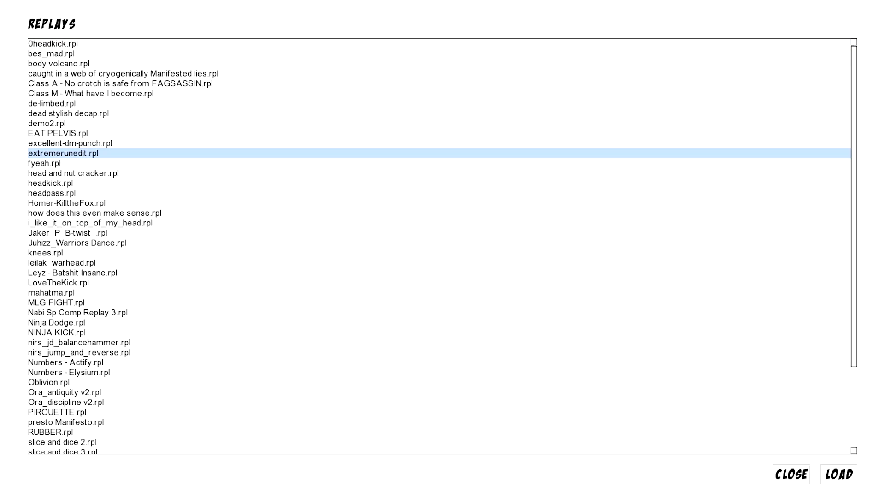
left_click(51, 193)
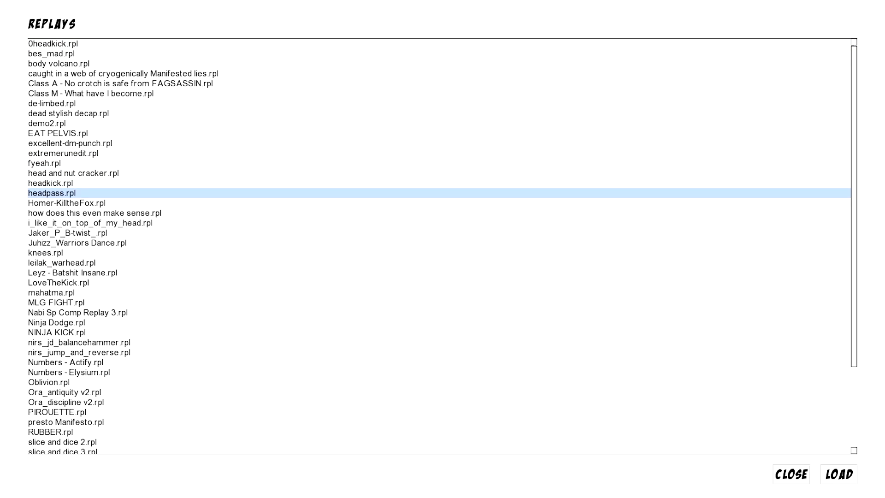
left_click(91, 222)
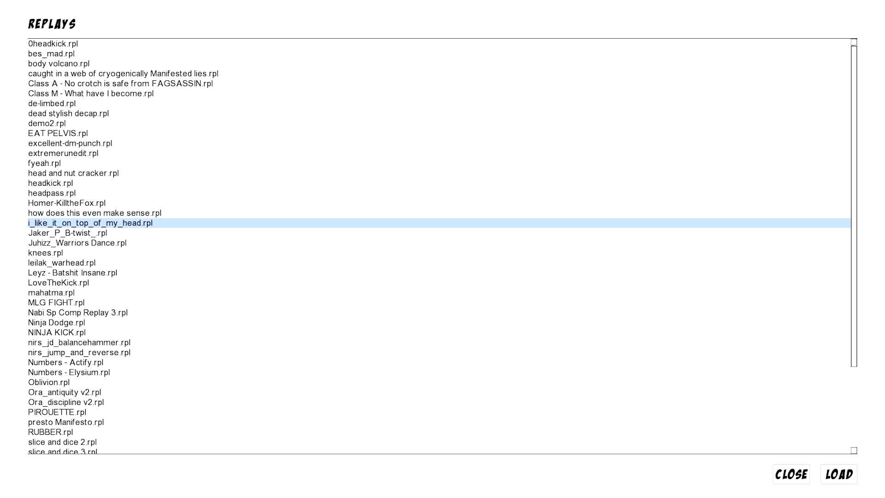
left_click(62, 263)
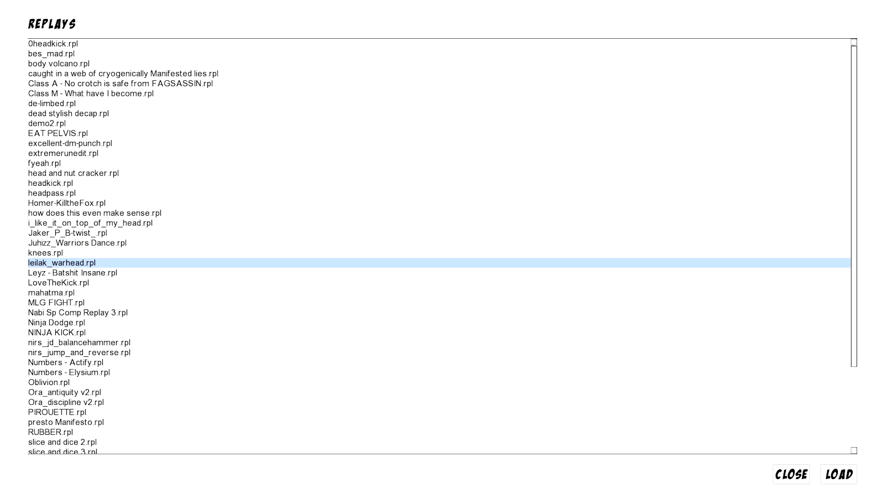
left_click(51, 292)
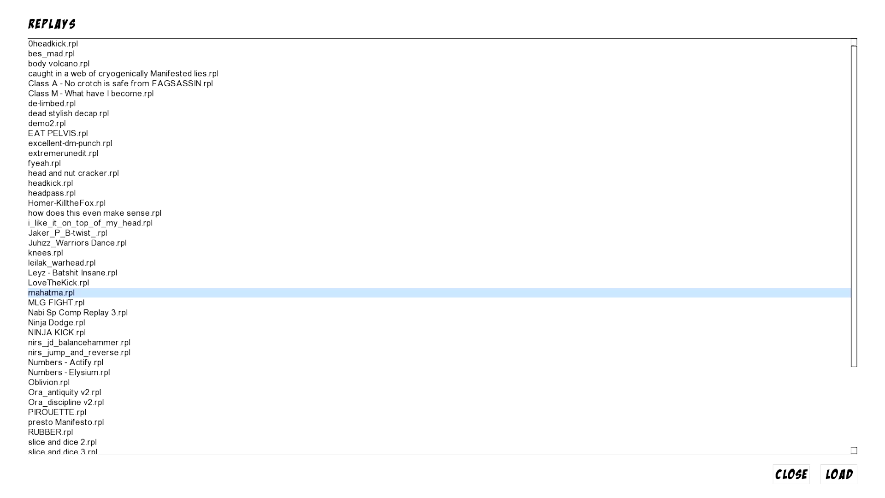
Continue past Nabi Sp Comp and presto Manifesto, play PIROUETTE, then return to Replays.
left_click(77, 312)
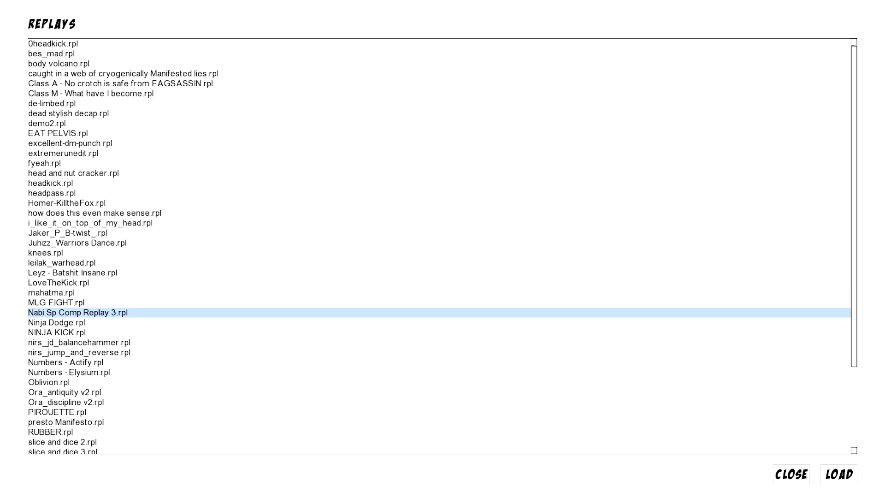
left_click(79, 352)
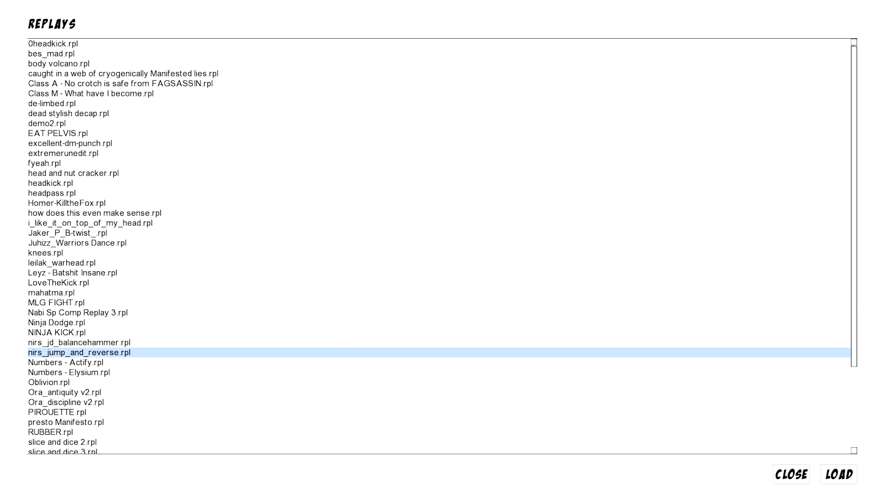
left_click(67, 422)
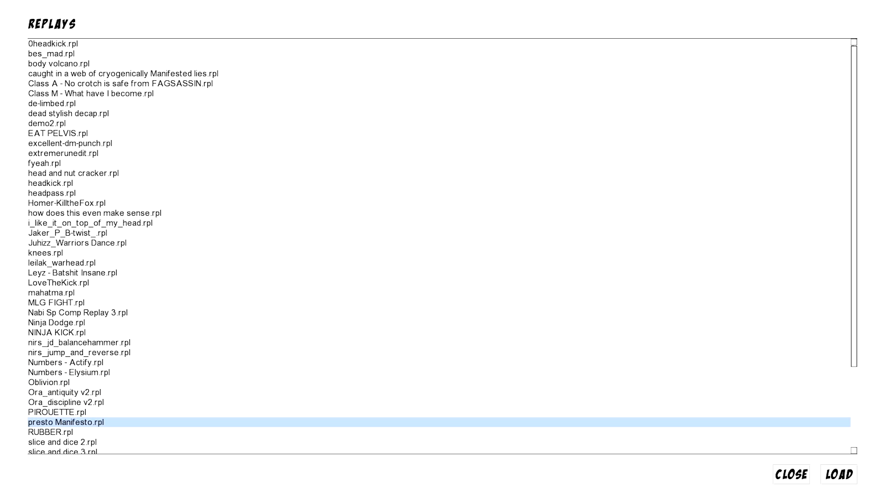
left_click(838, 474)
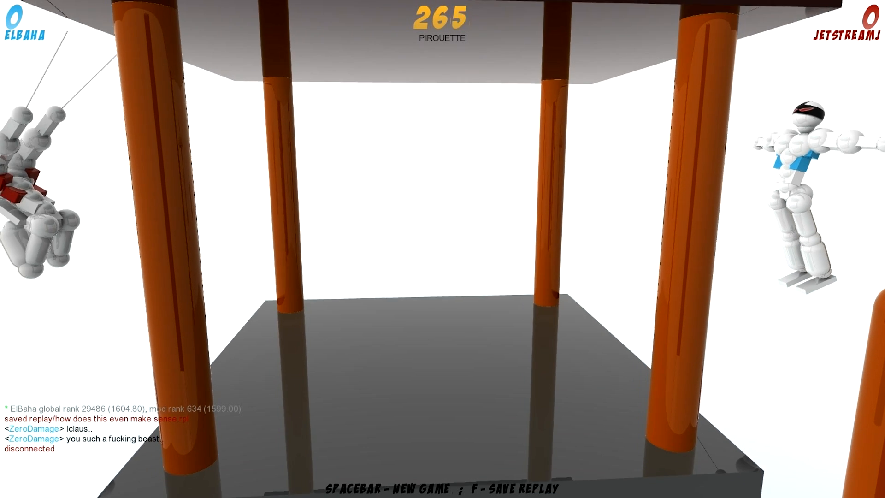
key("space")
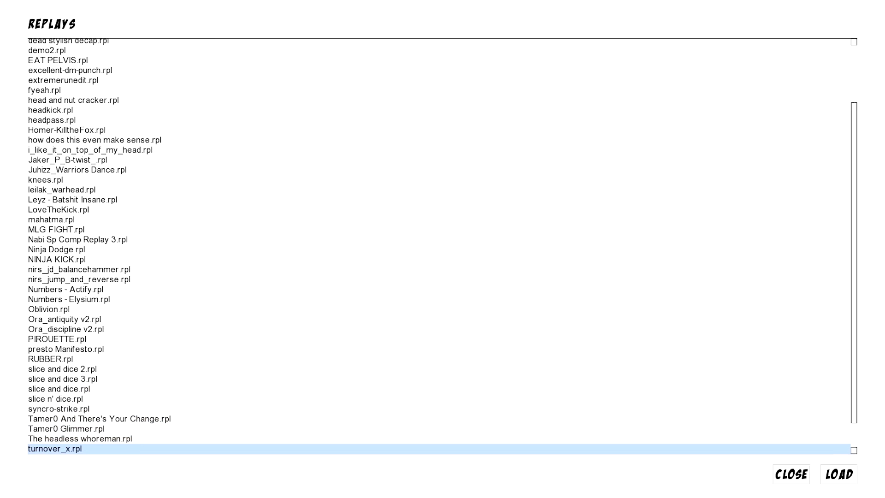
Load and play the body volcano replay to TehNinja's win, then bring up the main menu.
scroll("down", 3)
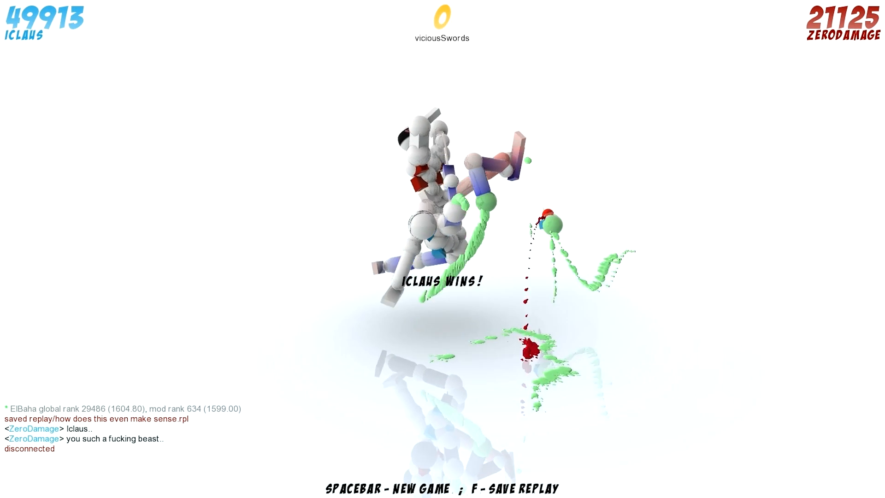
key("space")
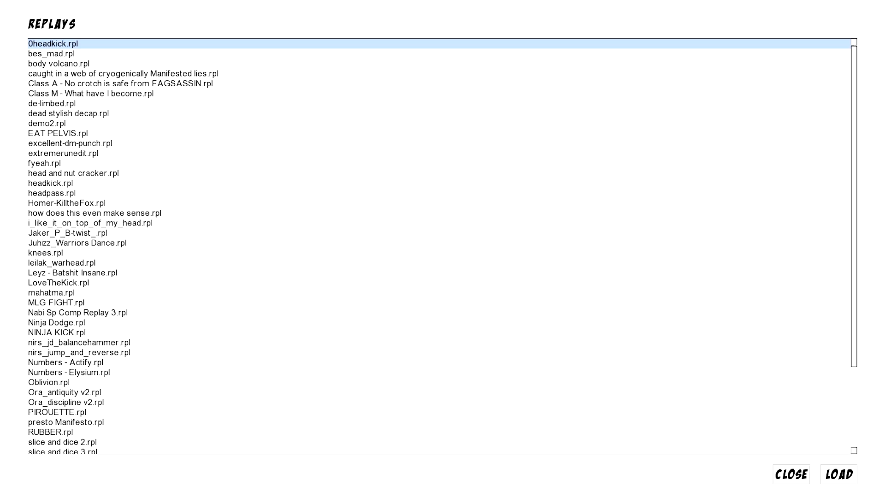
left_click(58, 63)
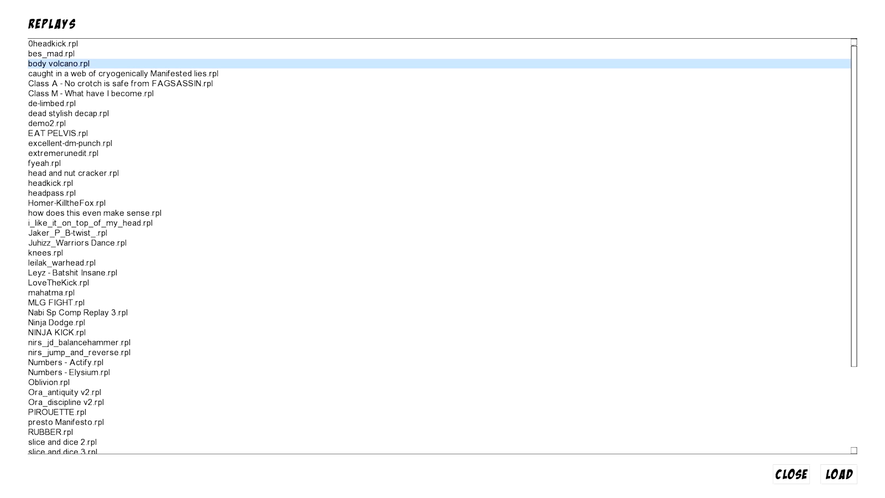
left_click(838, 474)
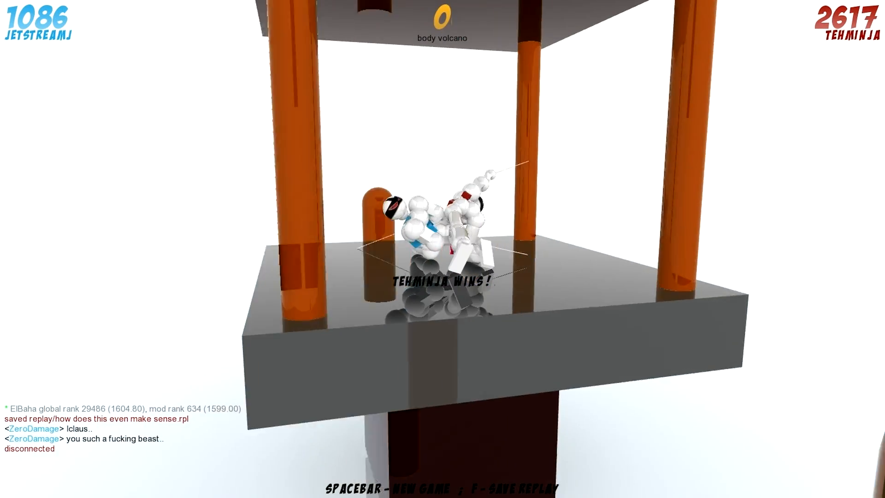
key("space")
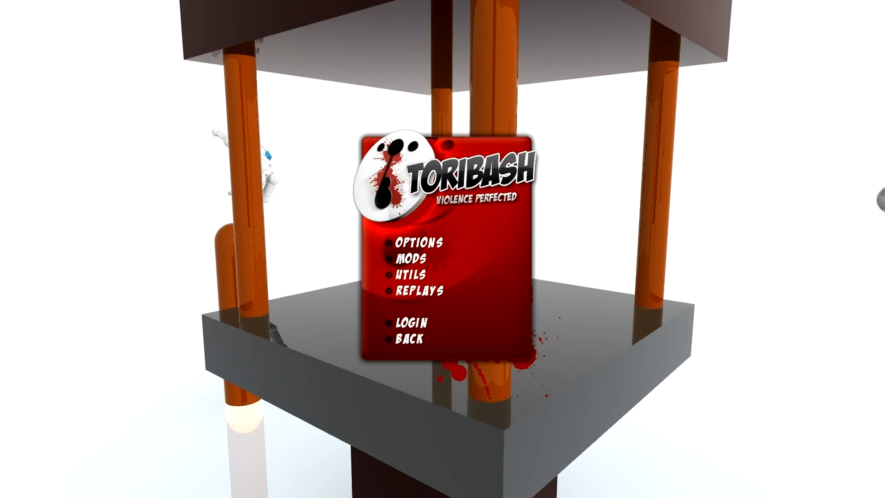
Bring up the saved replays list and browse through its entries.
left_click(421, 290)
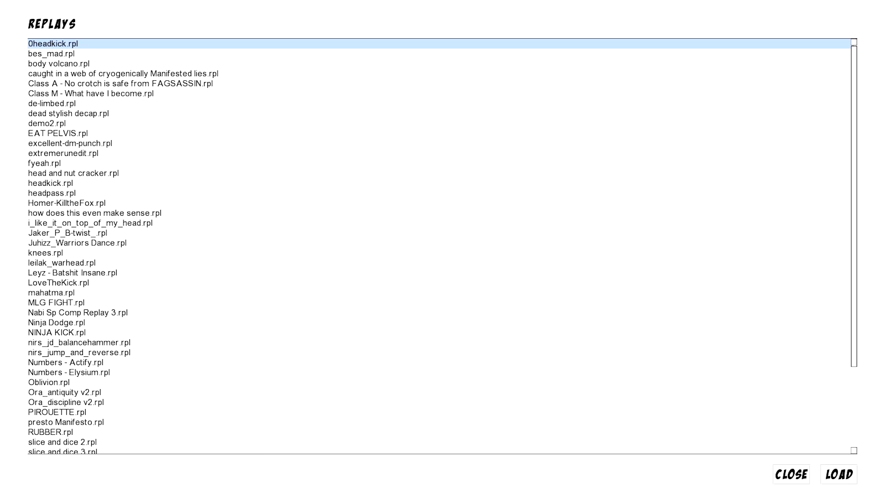
left_click(839, 474)
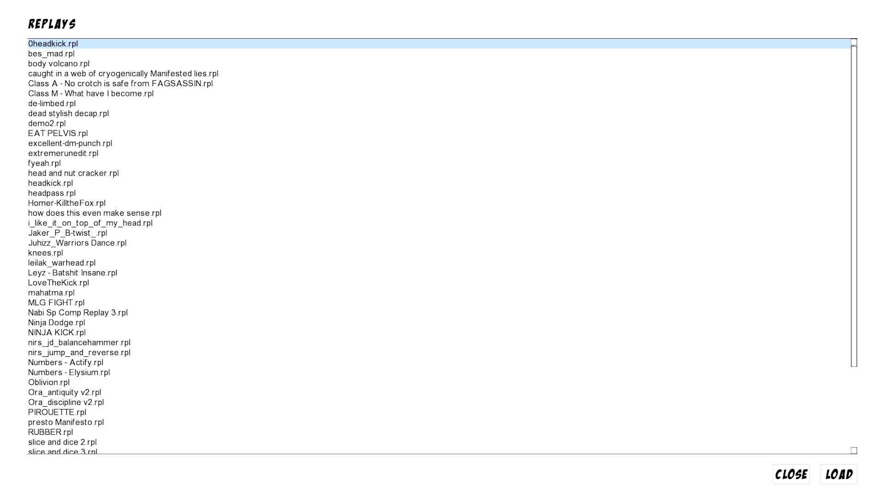
left_click(66, 203)
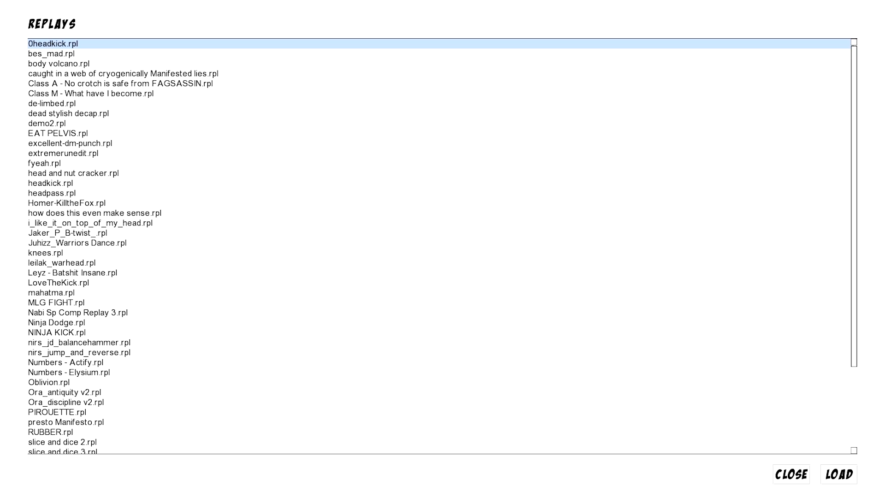
Select RUBBER.rpl from the list and load it to play to Chimukin's win.
left_click(56, 322)
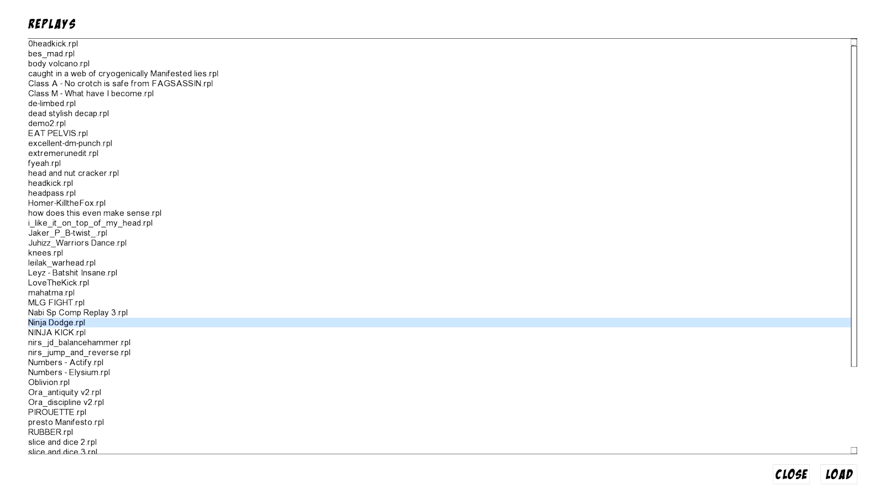
left_click(50, 432)
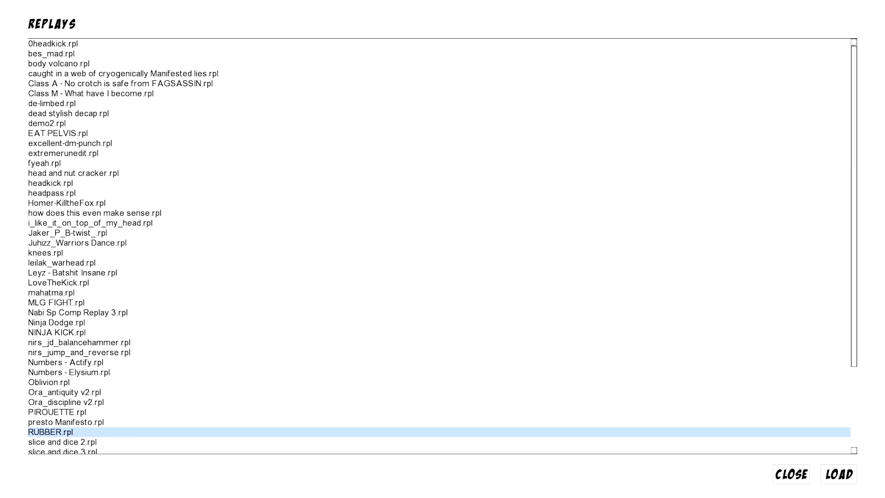
left_click(838, 474)
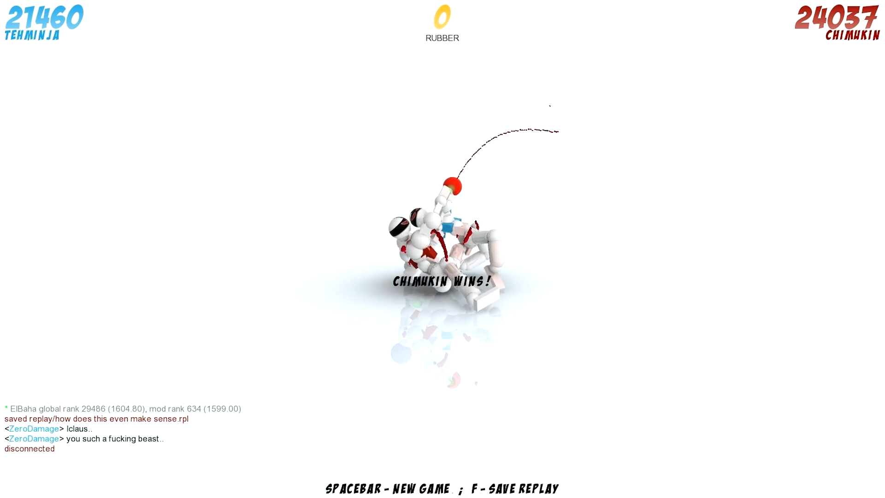
Restart the RUBBER replay from the beginning, then return to the Replays list.
key("space")
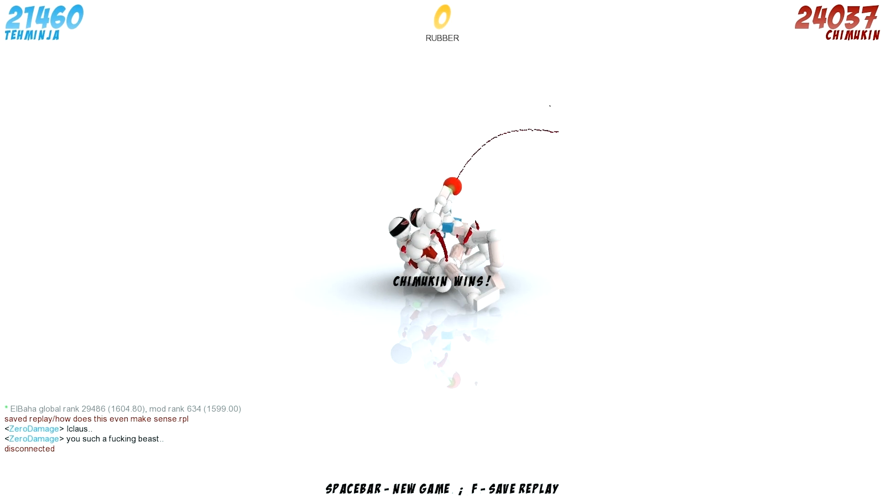
key("space")
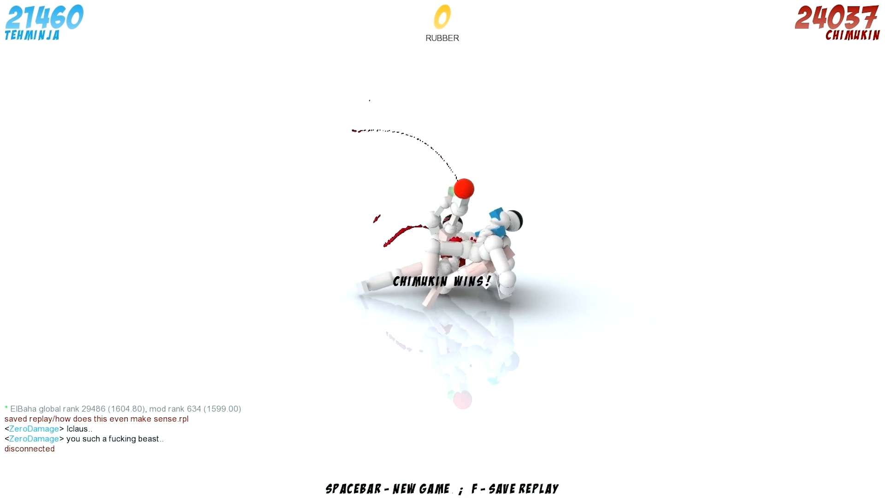
key("space")
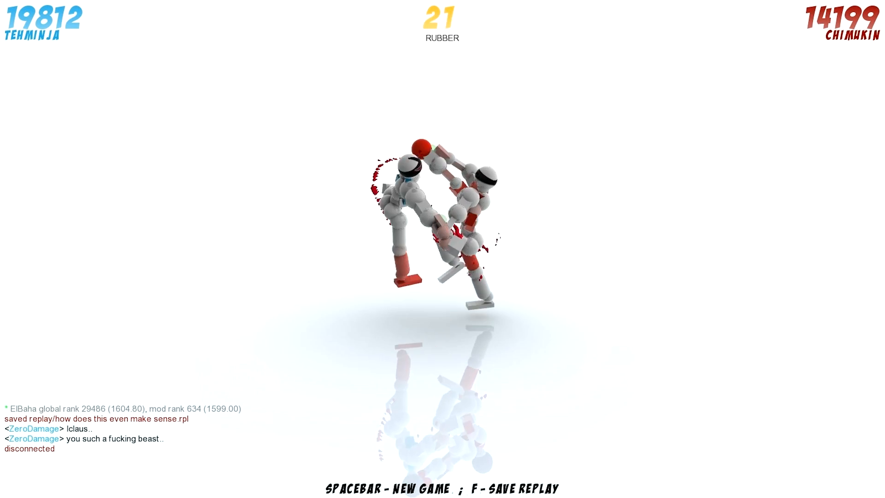
key("f")
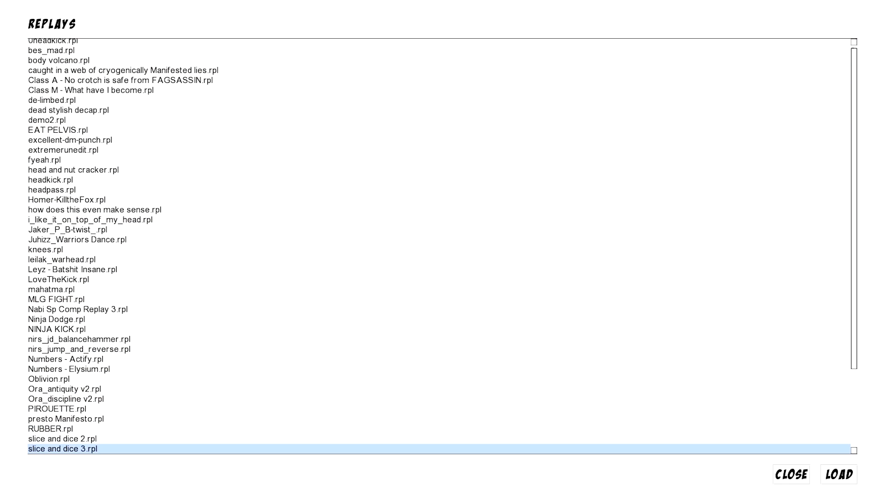
Load slice n' dice.rpl from further down the list and watch it to Jetstreamj's win.
scroll("down", 3)
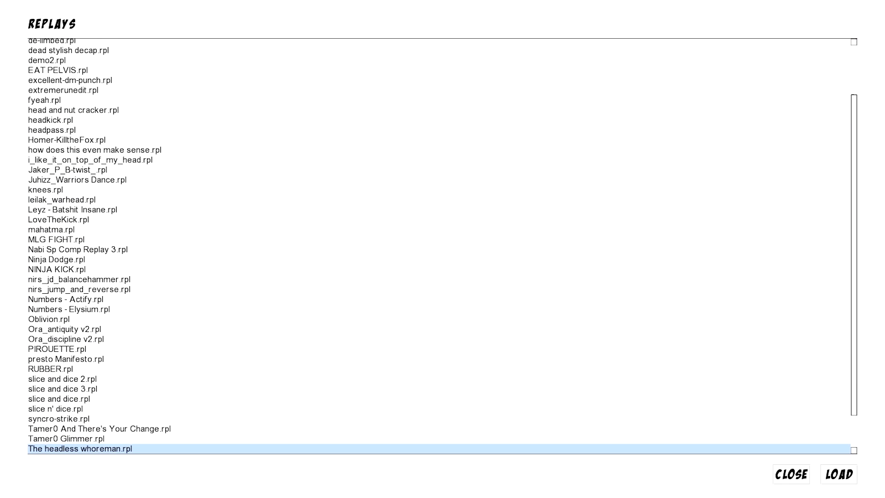
left_click(838, 473)
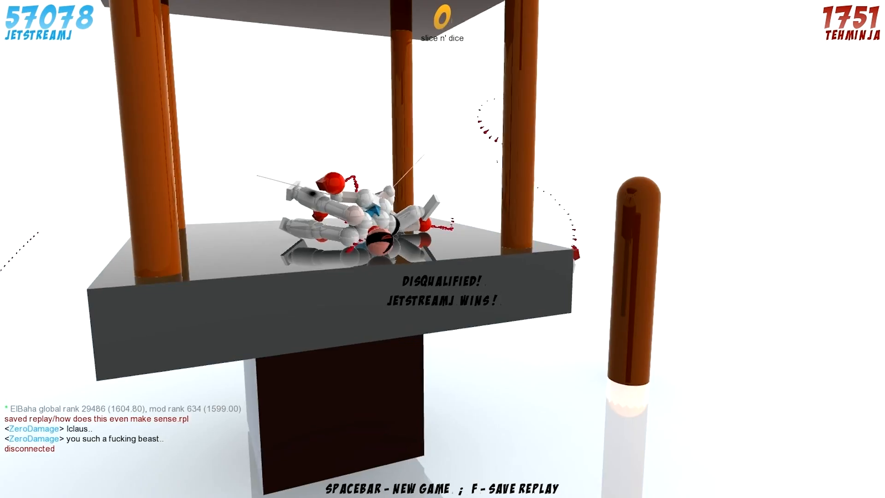
key("space")
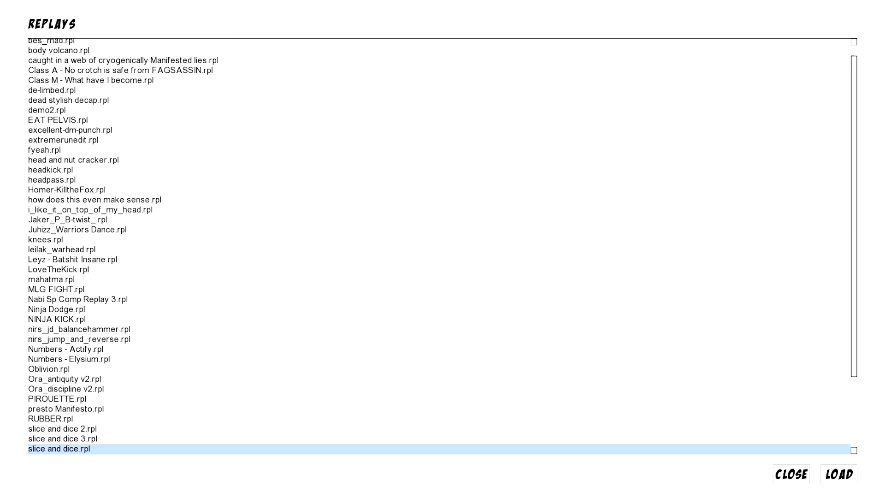
scroll("down", 3)
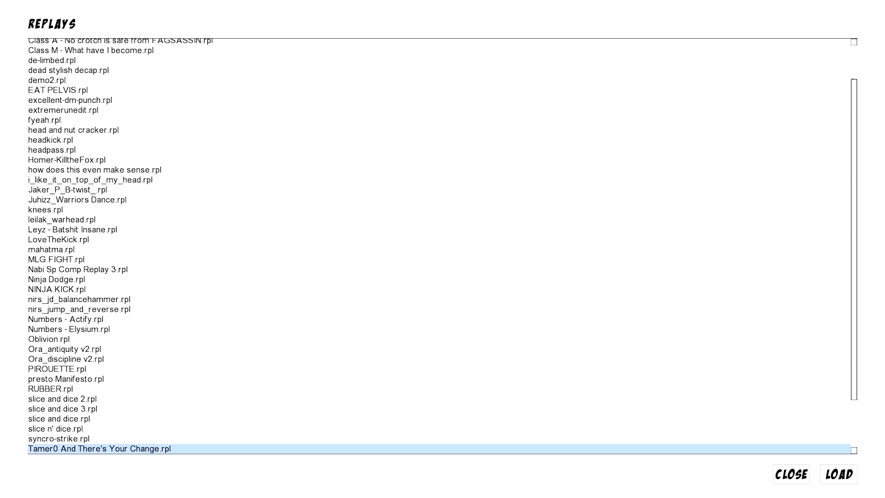
left_click(839, 474)
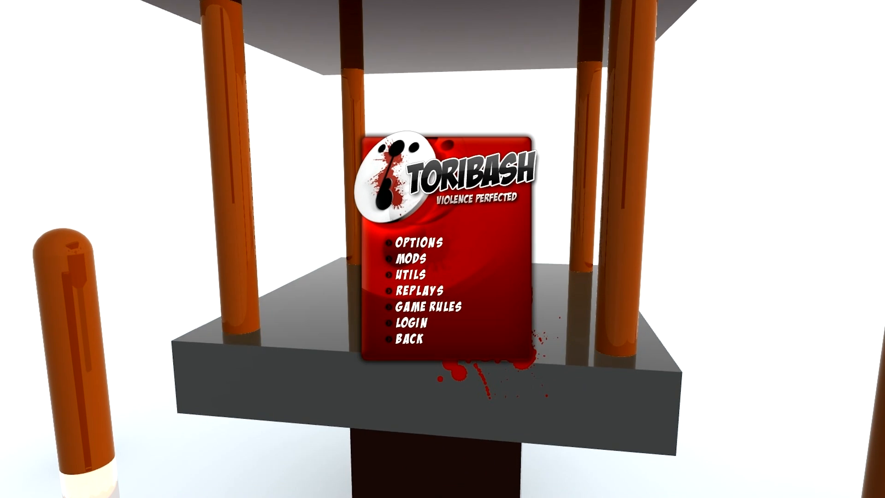
left_click(418, 289)
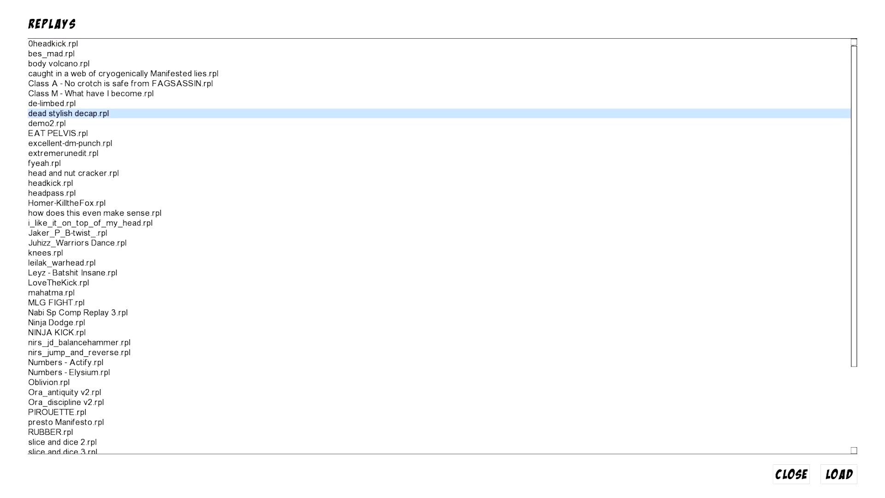
left_click(838, 474)
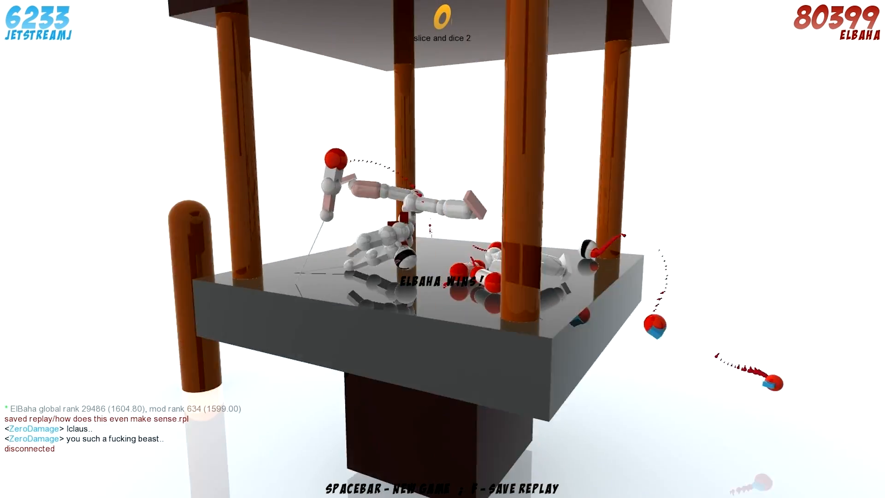
Pull the camera back to the whole arena during slice and dice 2, then return to Replays.
key("space")
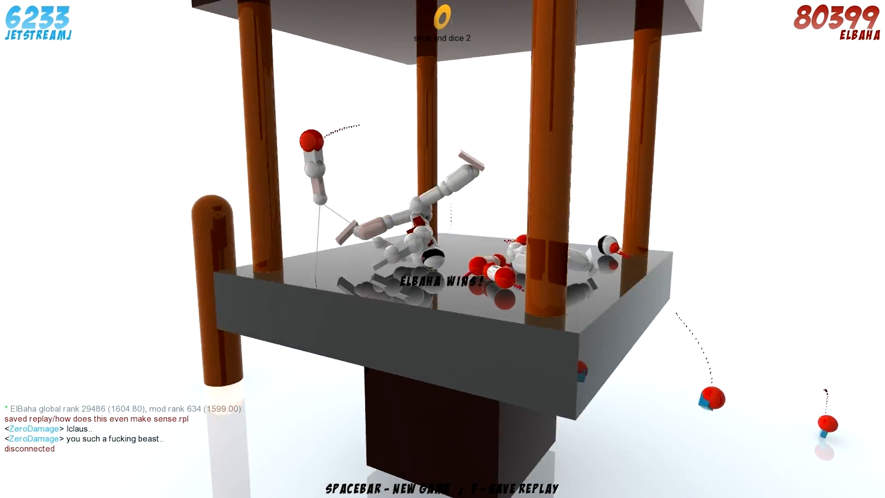
key("space")
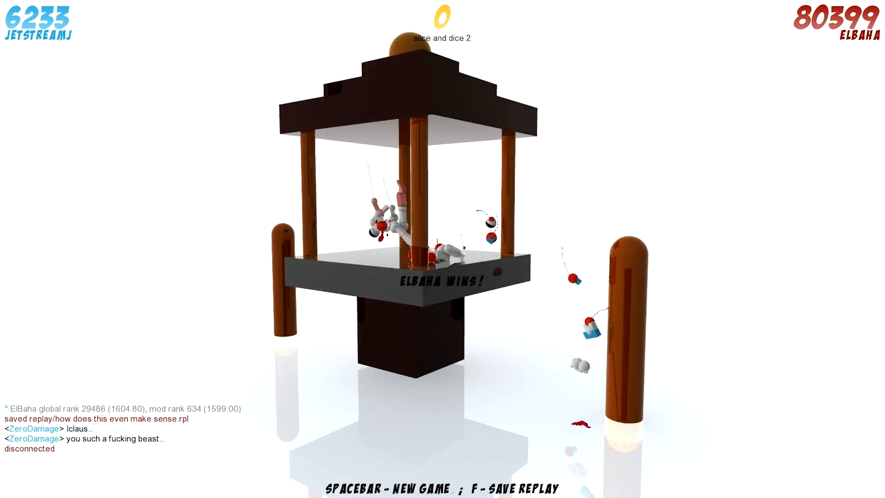
key("space")
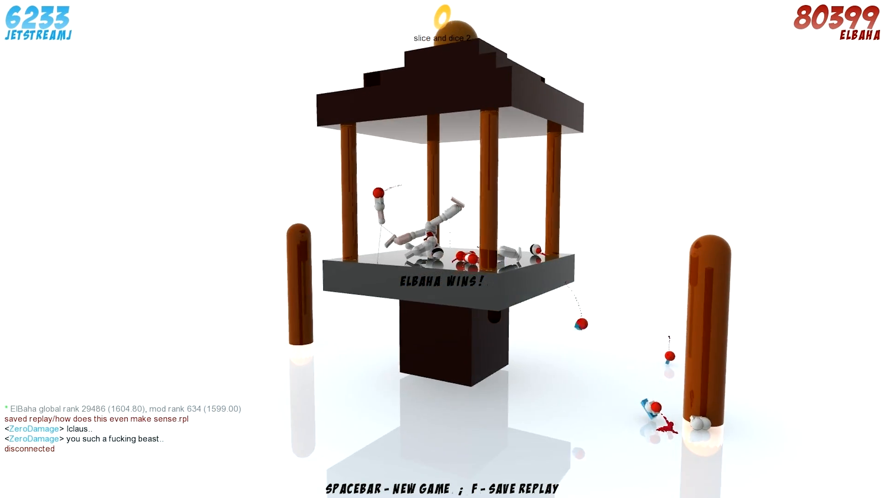
key("space")
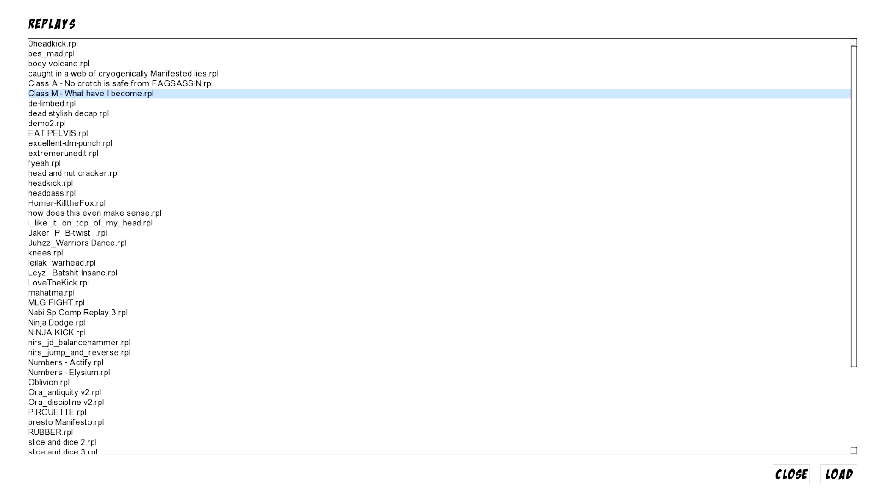
Load slice and dice 3.rpl and restart it to watch Elbaha versus Jetstreamj from the start.
left_click(61, 262)
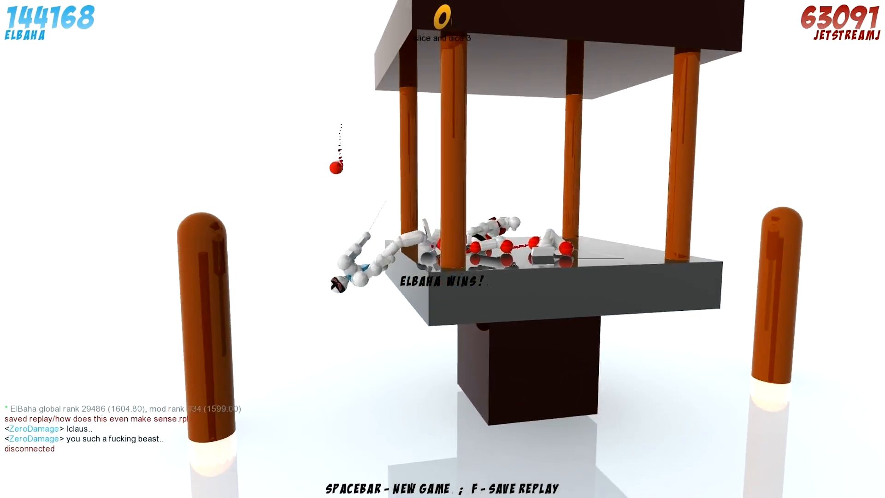
key("space")
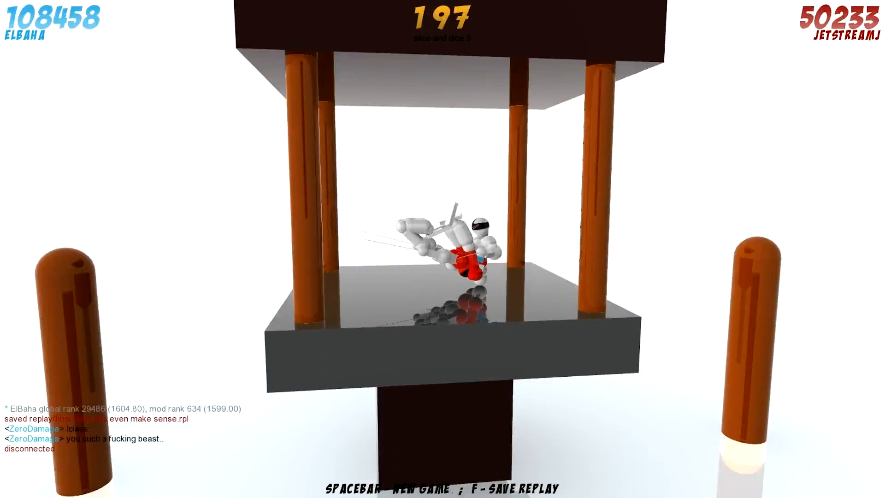